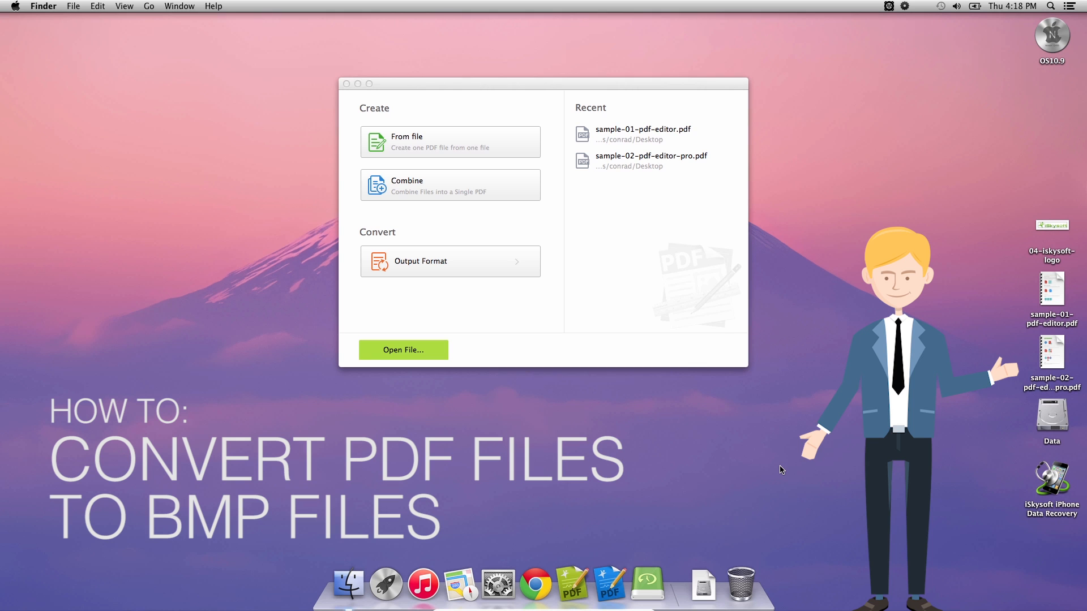
mouse_move(573, 591)
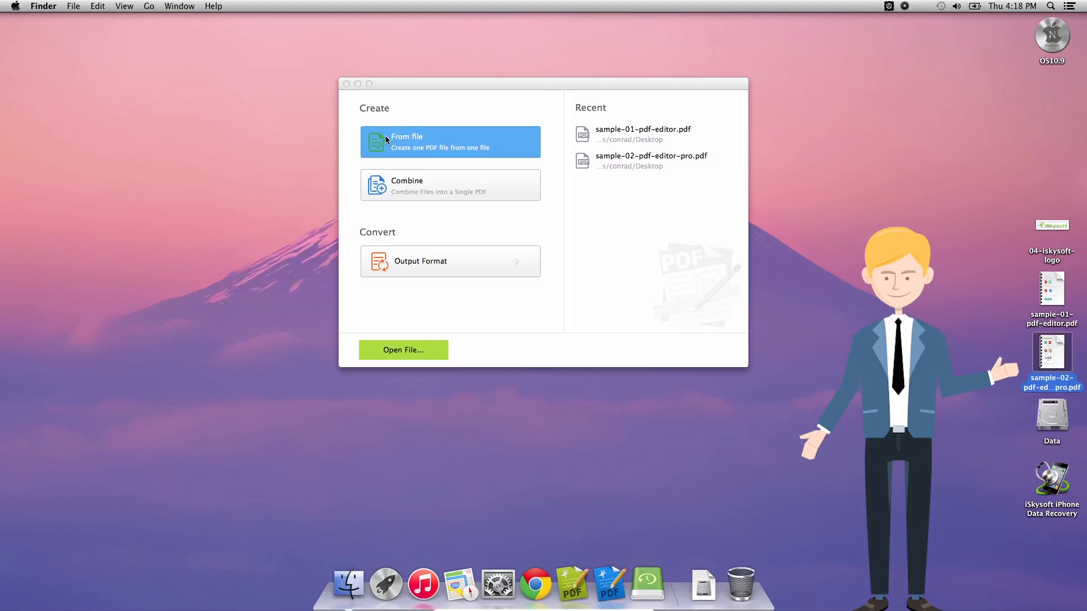
mouse_move(448, 314)
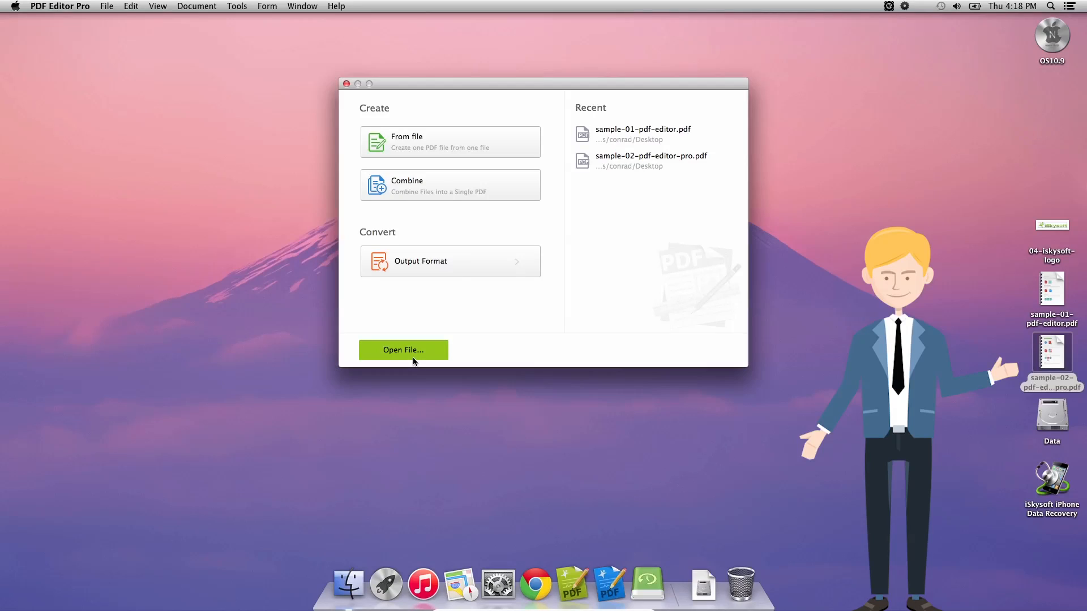
Browse to the Desktop in the Open File dialog and select sample-02-pdf-editor-pro.pdf
click(403, 349)
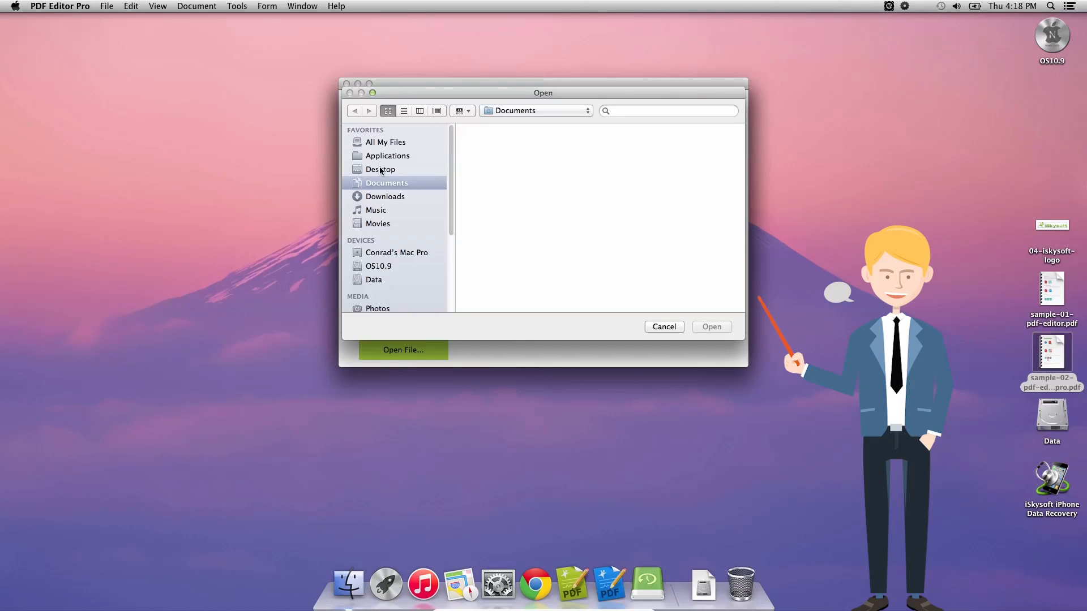
mouse_move(373, 172)
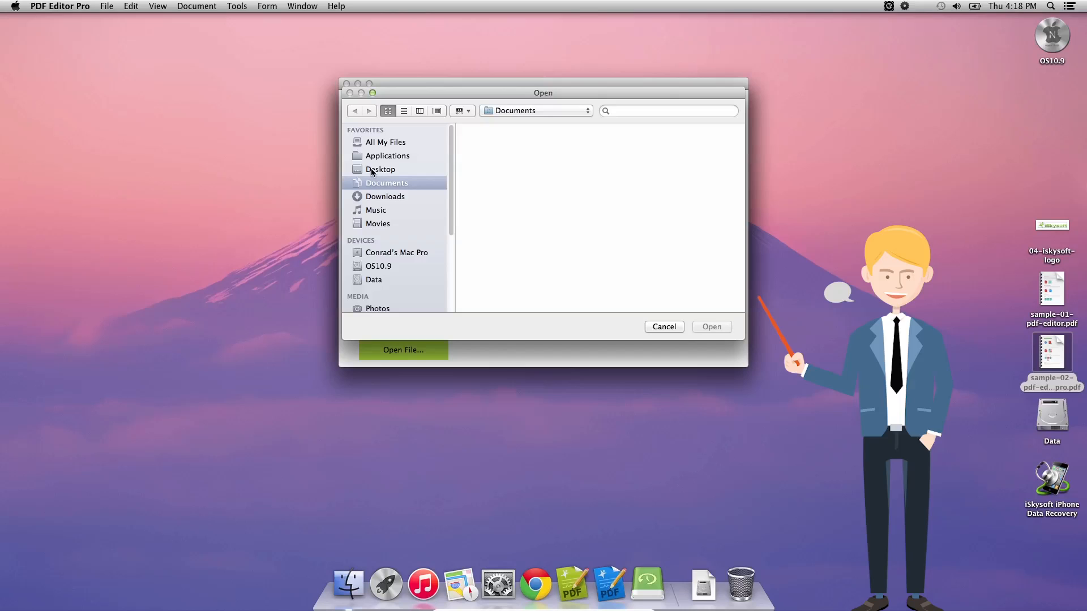
click(380, 170)
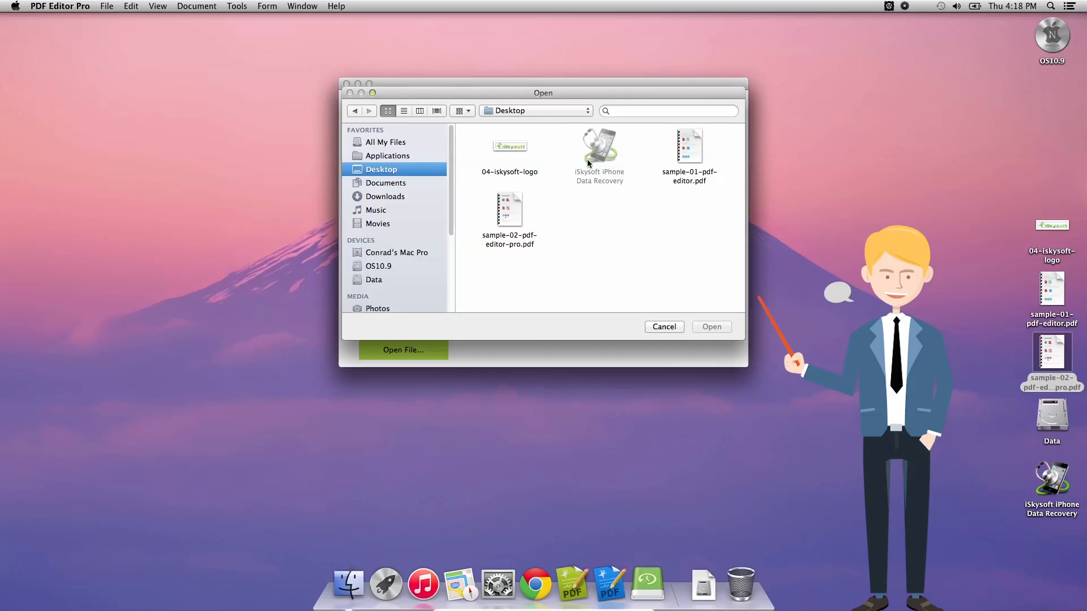
mouse_move(691, 164)
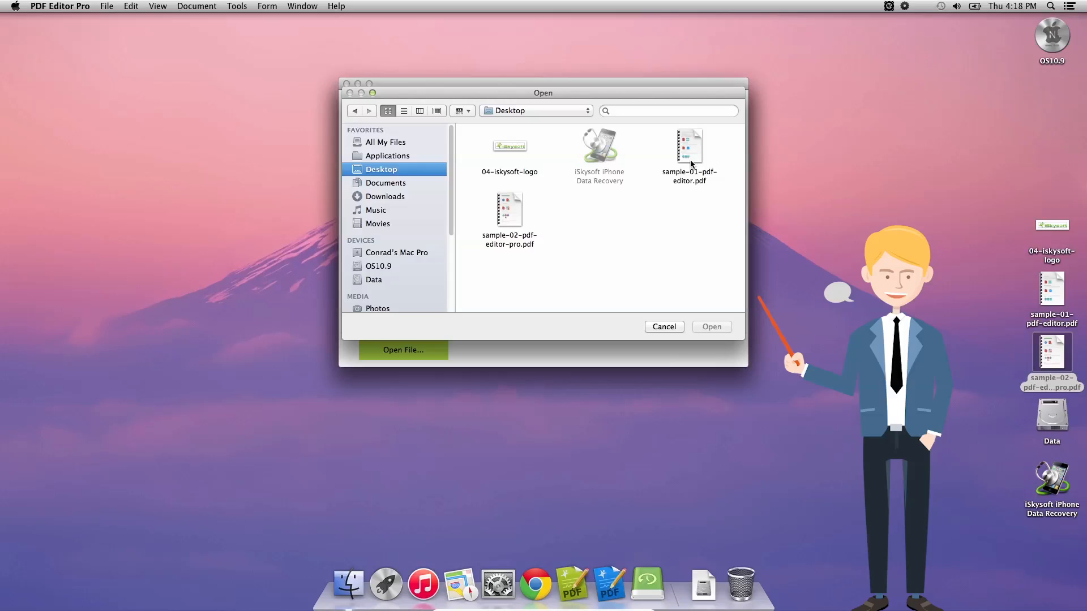
click(509, 208)
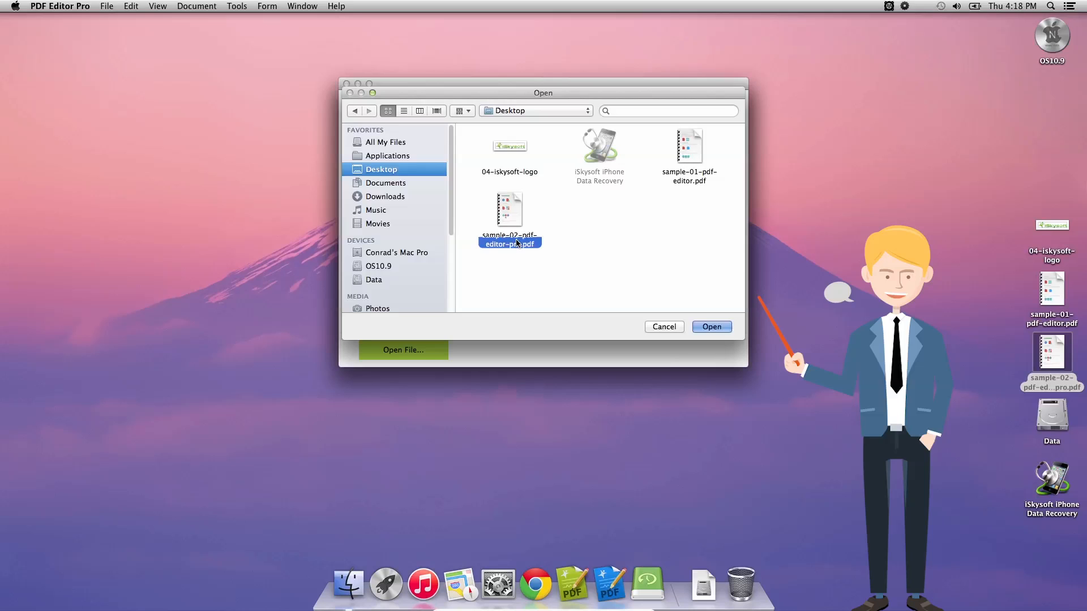
Load sample-02-pdf-editor-pro.pdf so page 1 of 2 is displayed
click(711, 326)
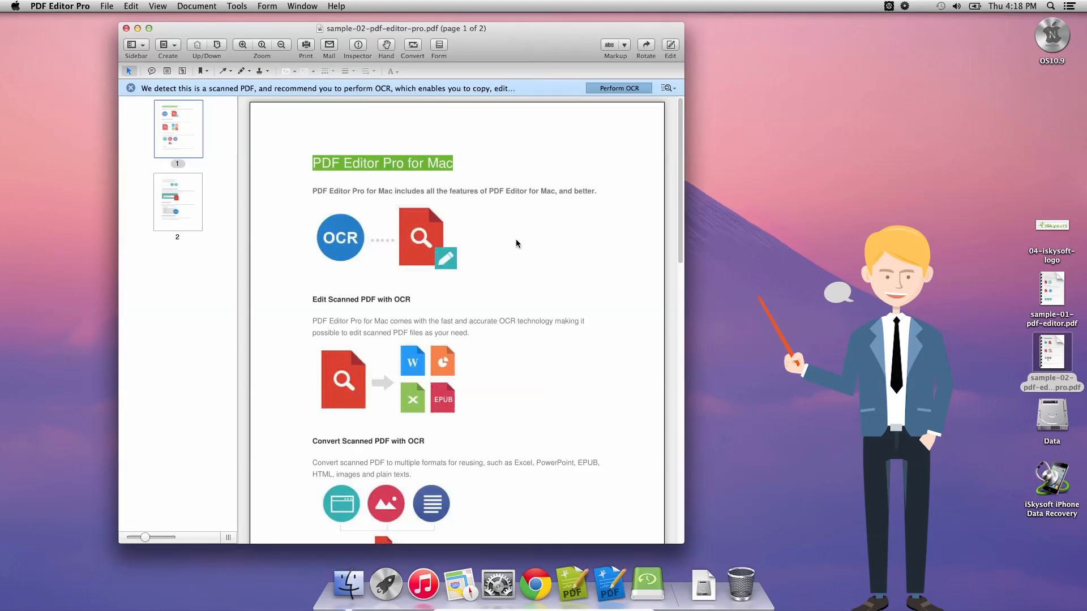
mouse_move(569, 265)
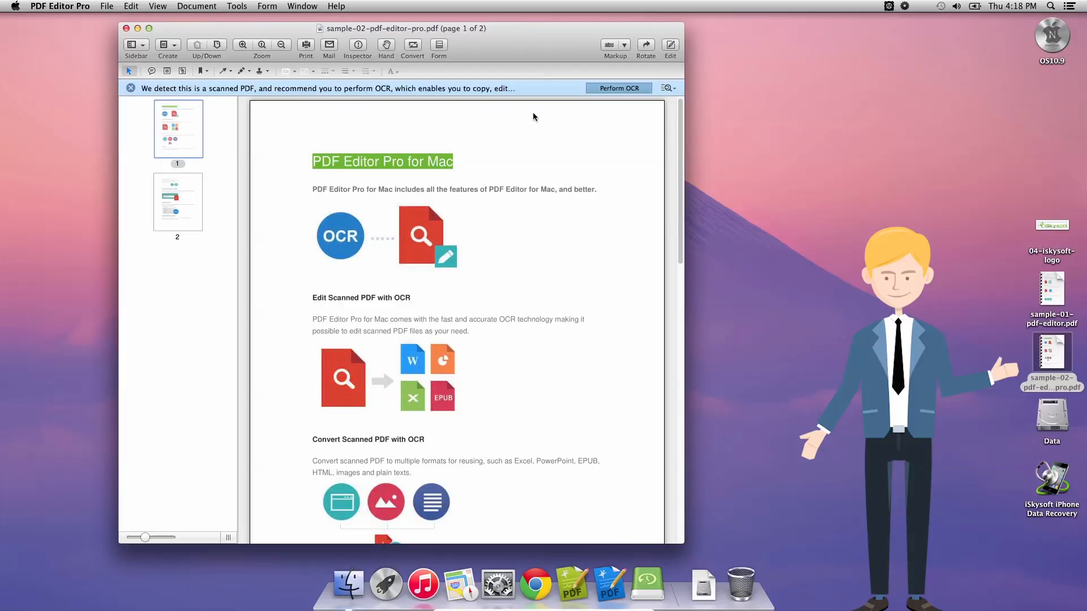
mouse_move(646, 103)
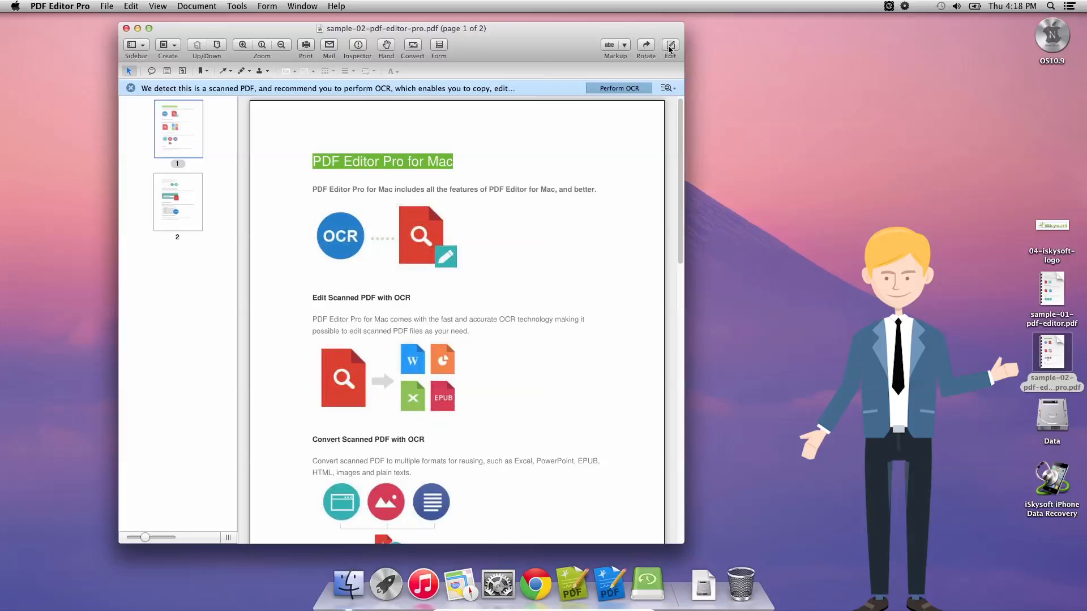
Switch the open sample PDF into editing mode
click(670, 44)
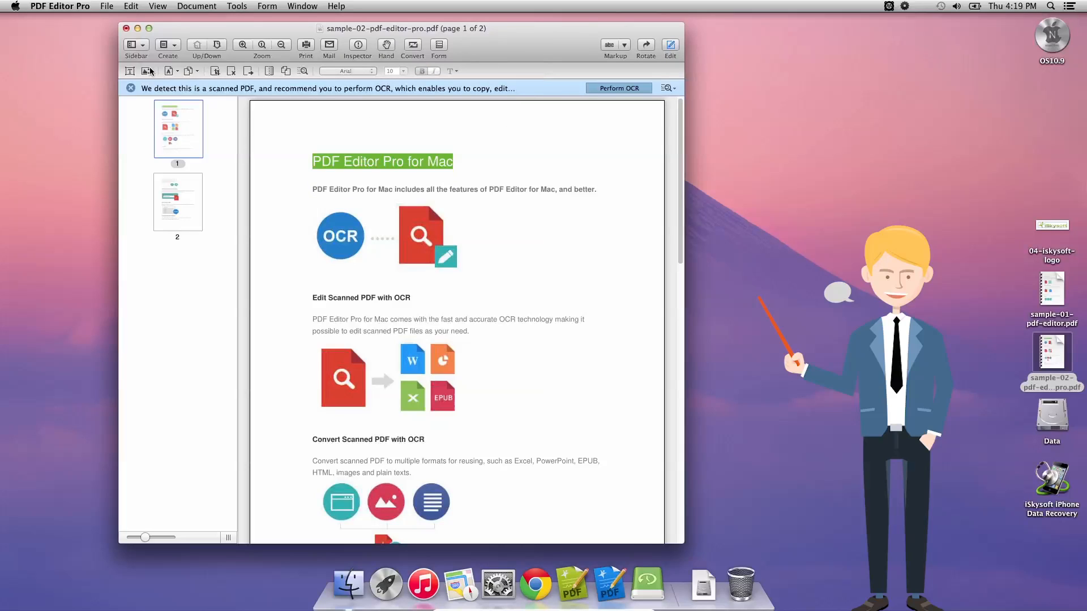
mouse_move(131, 73)
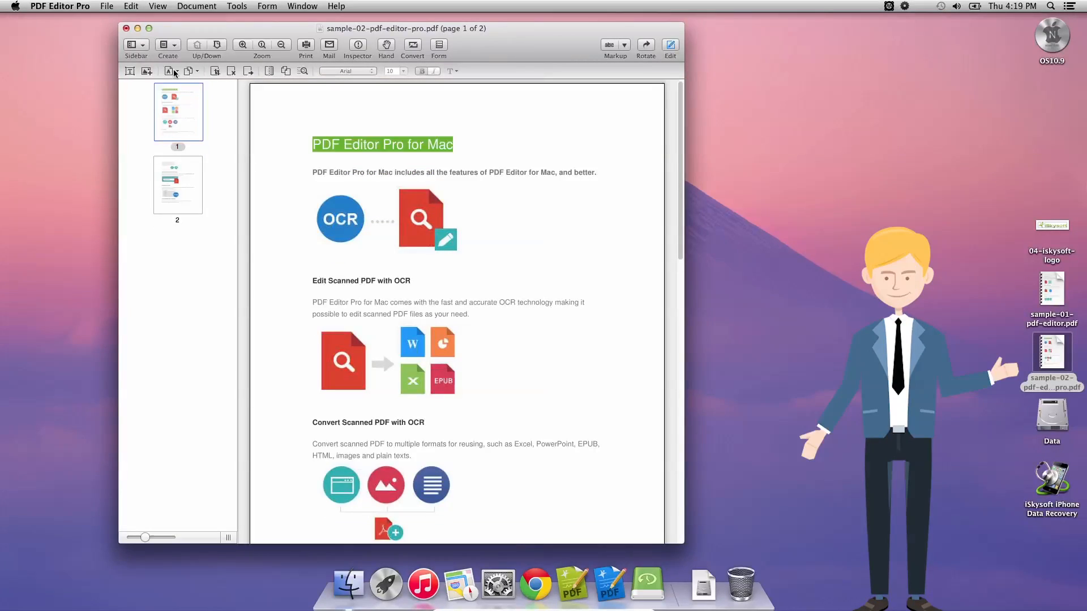
mouse_move(189, 70)
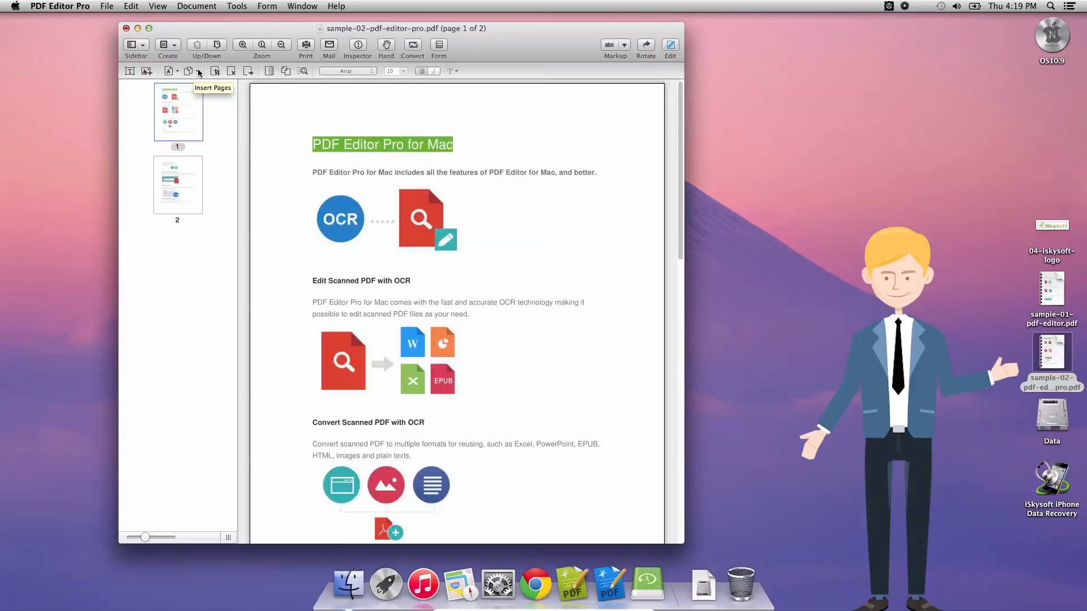
mouse_move(231, 72)
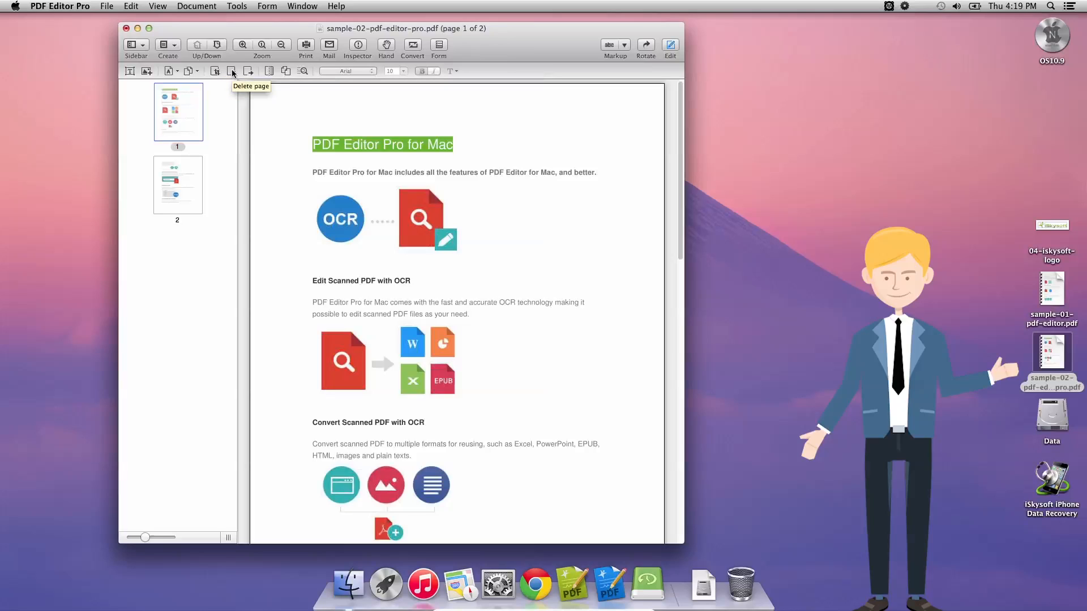
mouse_move(267, 72)
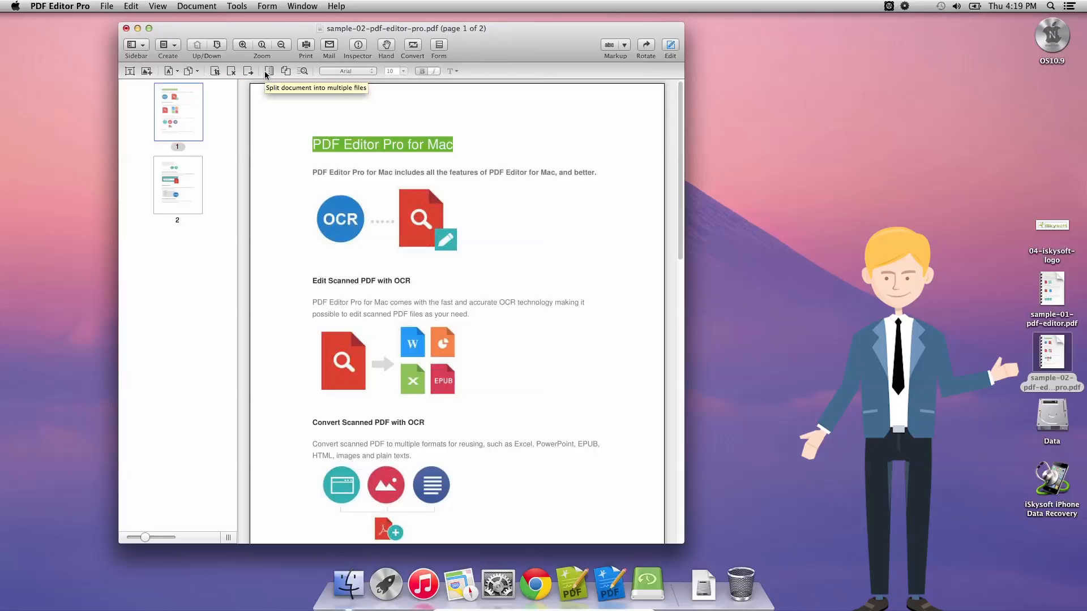
mouse_move(286, 70)
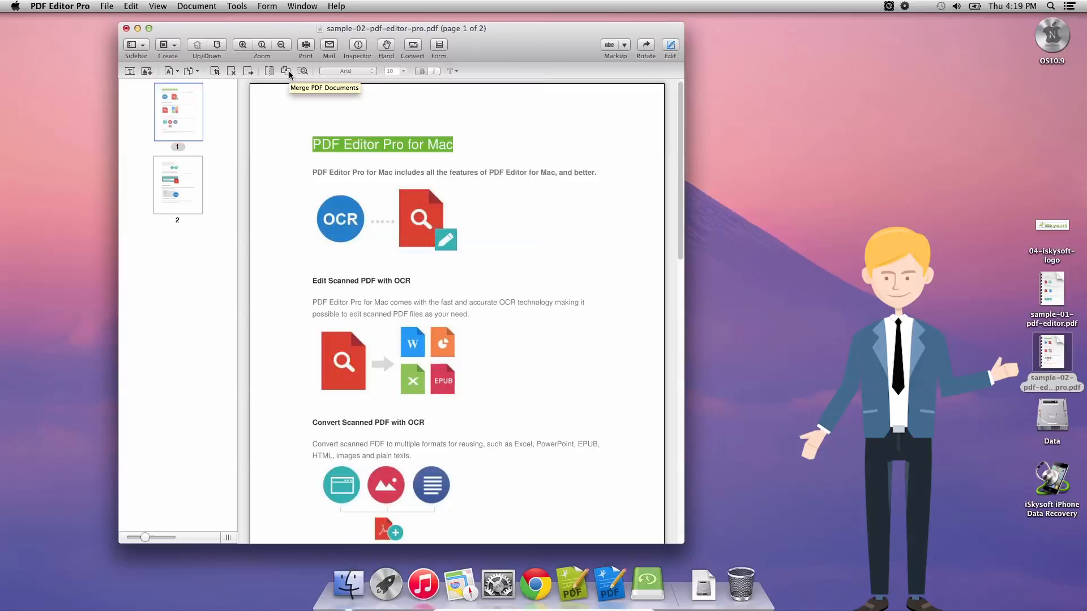
mouse_move(197, 45)
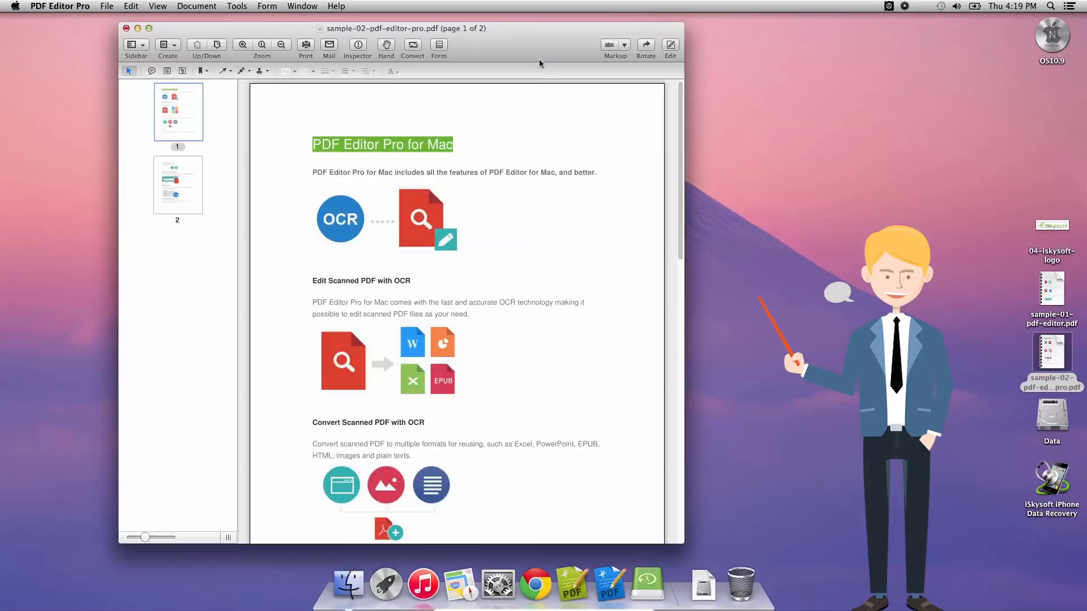
mouse_move(157, 77)
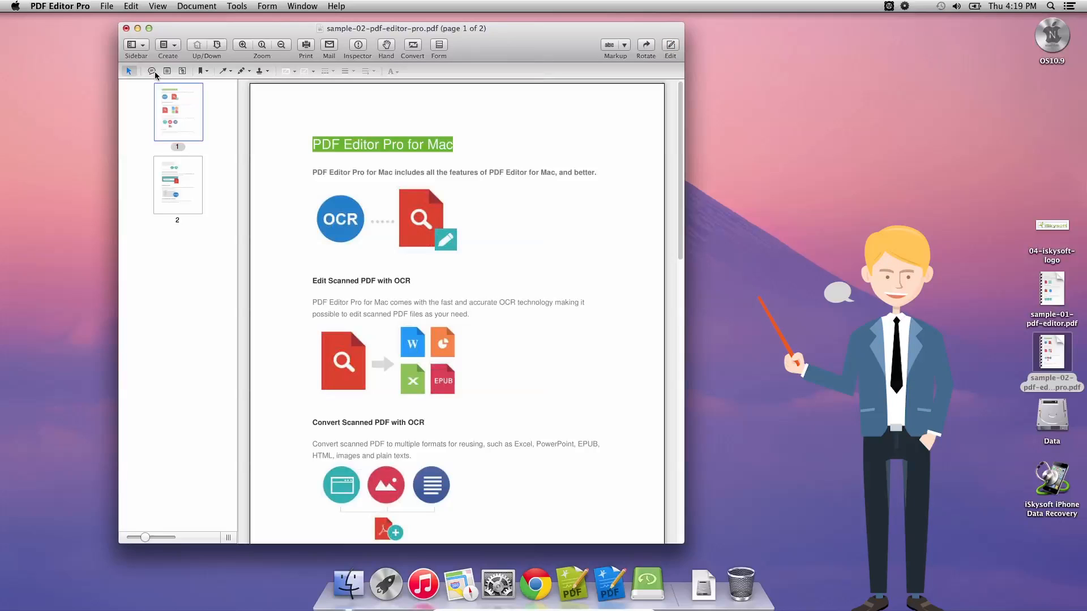
mouse_move(182, 70)
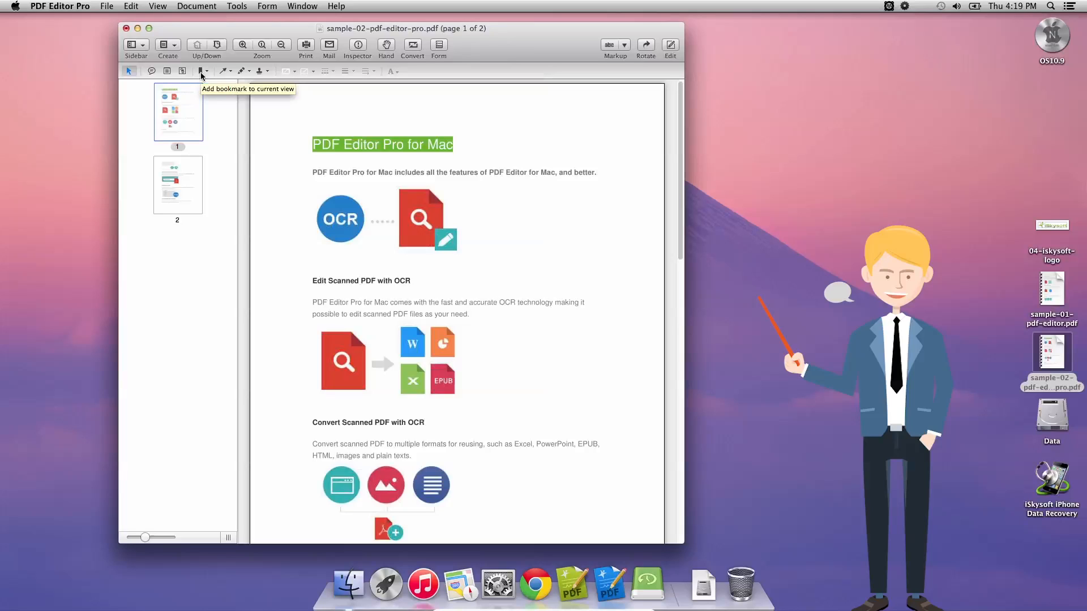
mouse_move(224, 70)
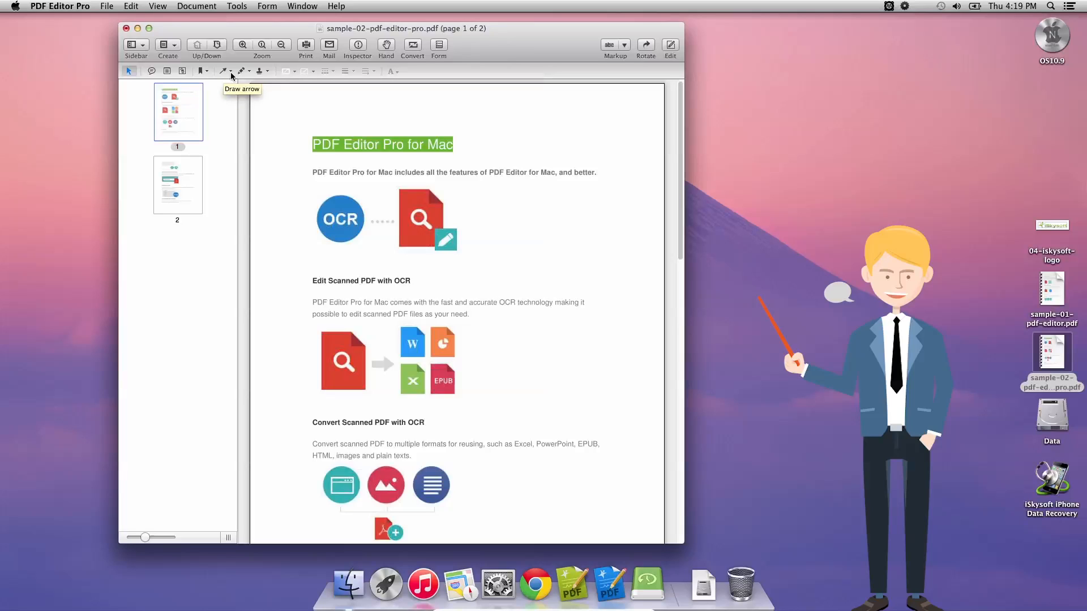
mouse_move(263, 73)
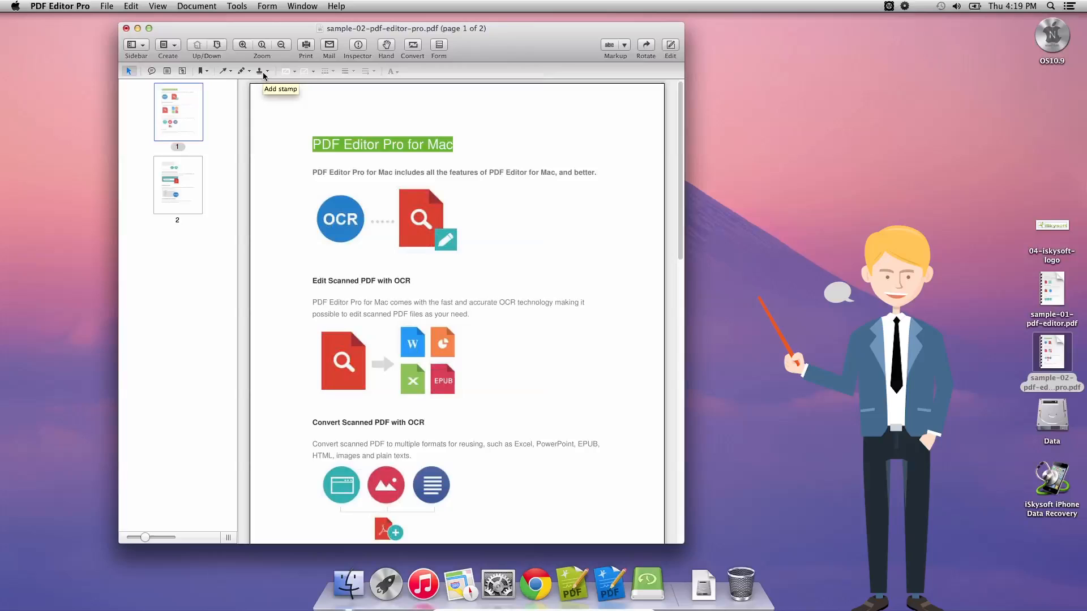
mouse_move(326, 77)
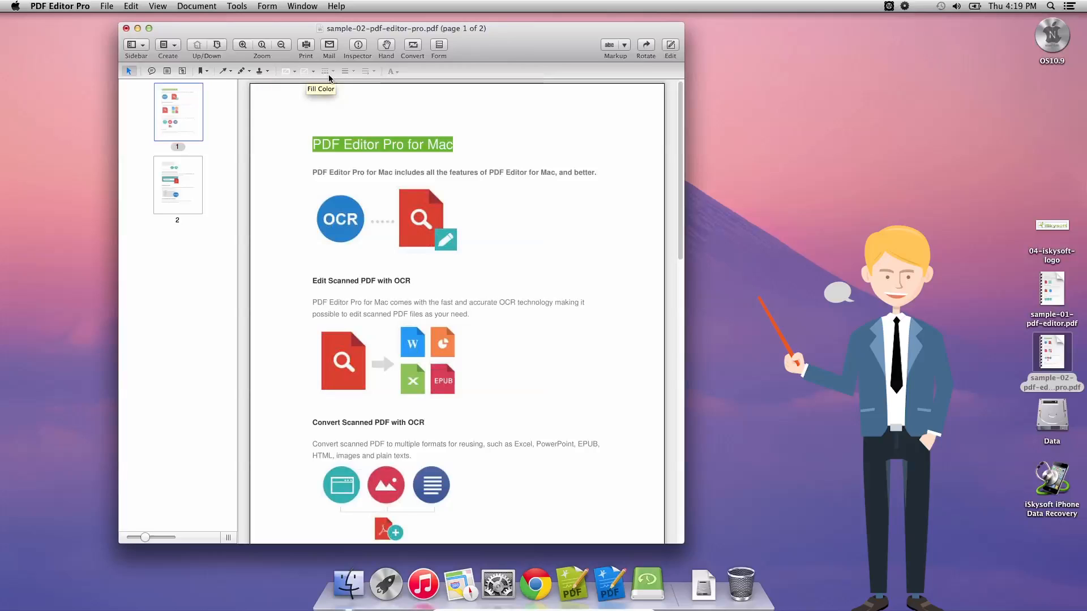
mouse_move(345, 73)
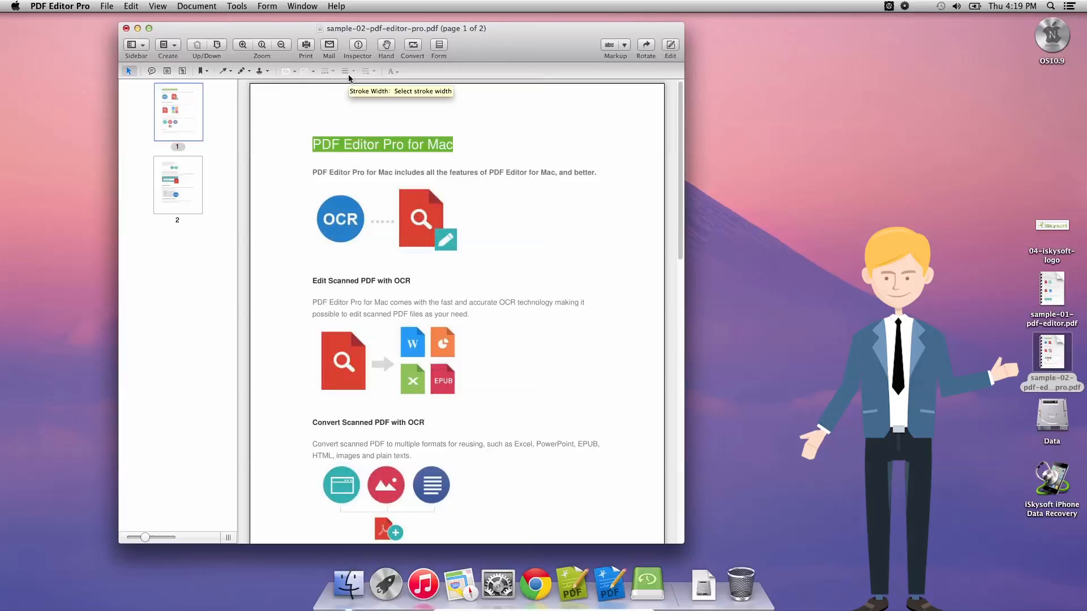
mouse_move(392, 70)
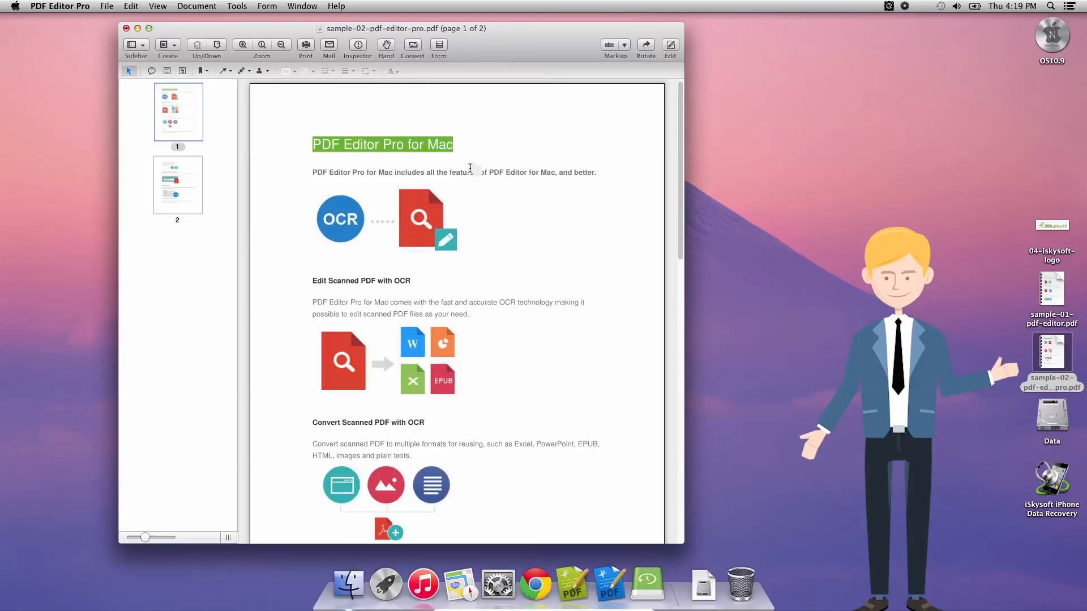
mouse_move(442, 115)
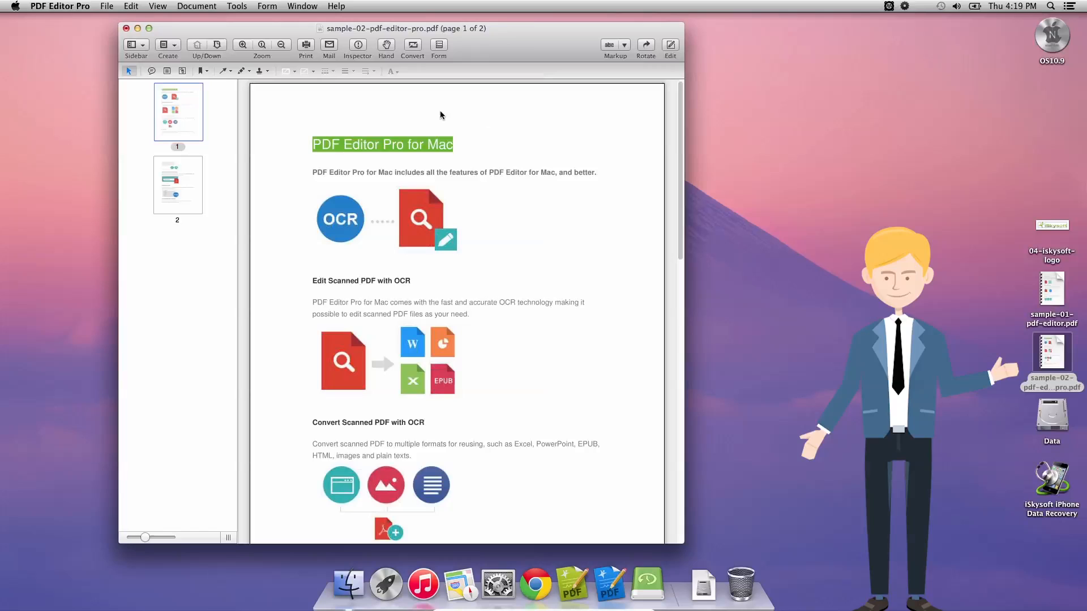
mouse_move(222, 71)
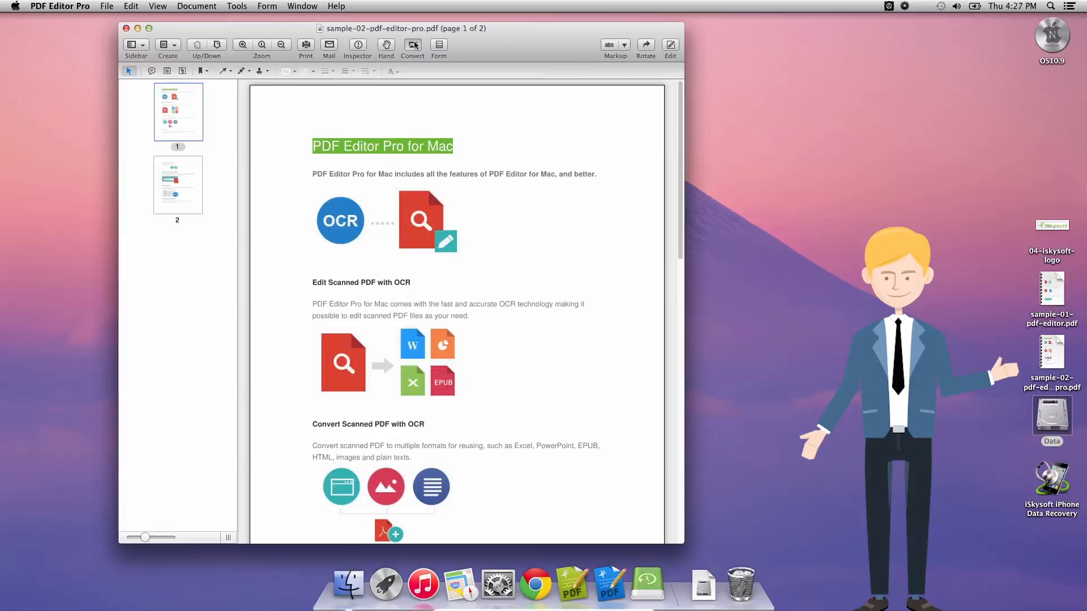
Start a conversion of the sample PDF with the page range kept at All Pages and default settings
click(412, 45)
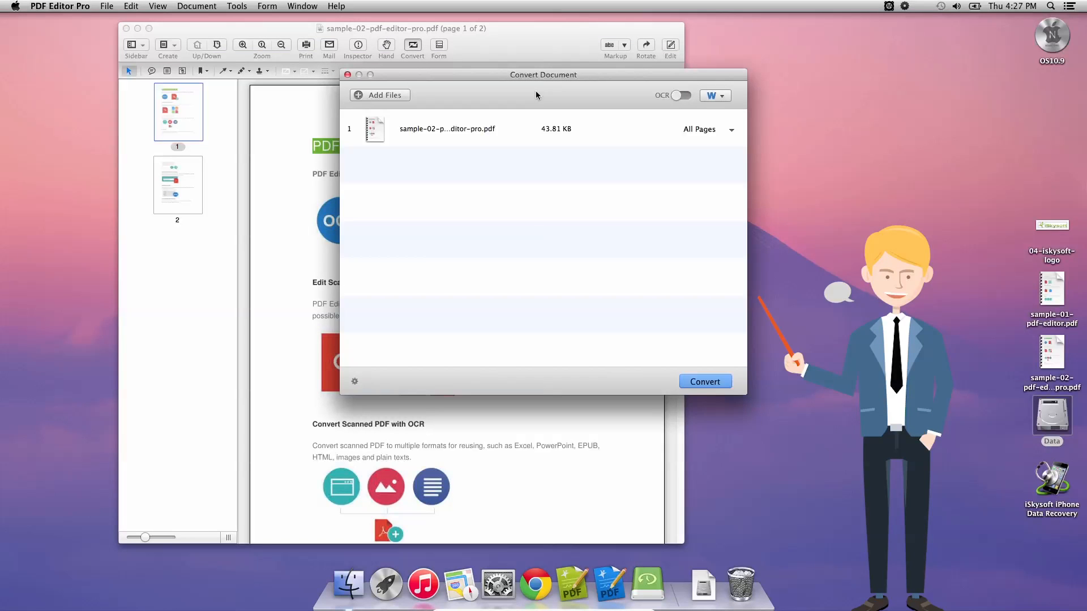
drag(542, 75, 489, 87)
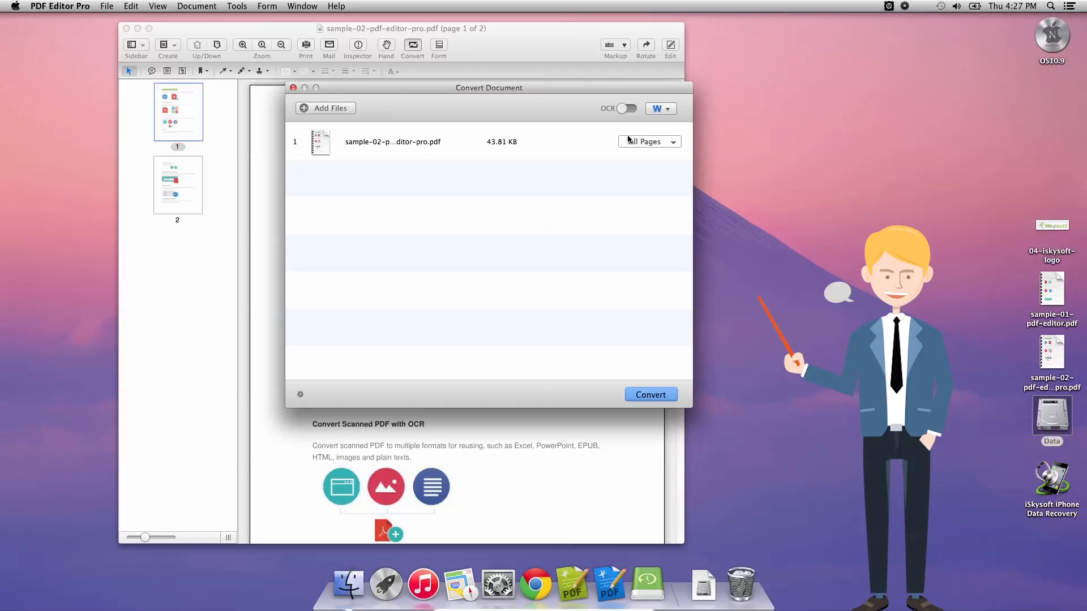
click(665, 141)
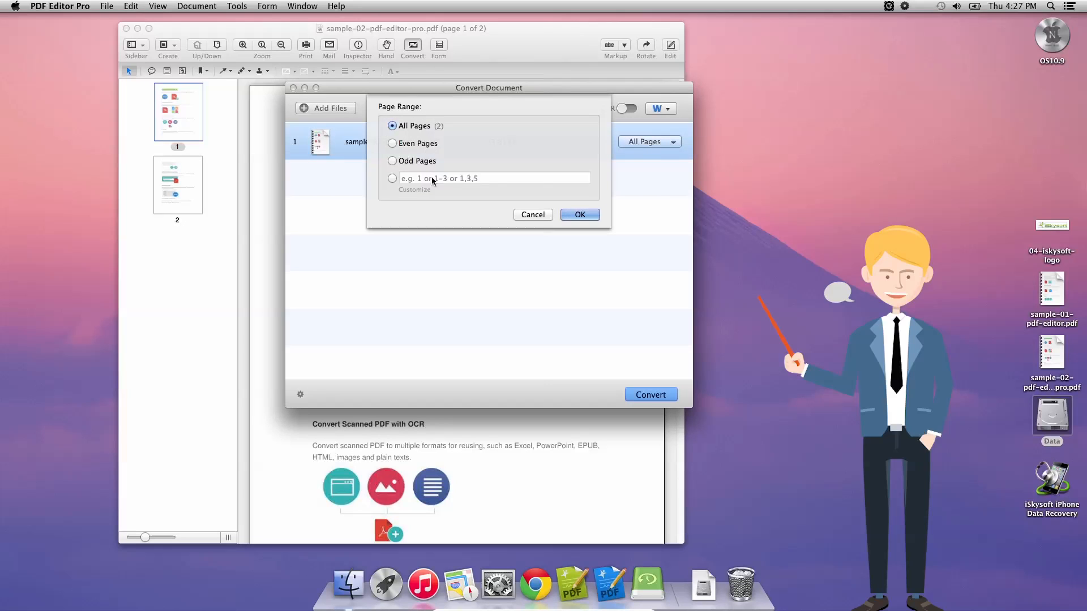
click(580, 215)
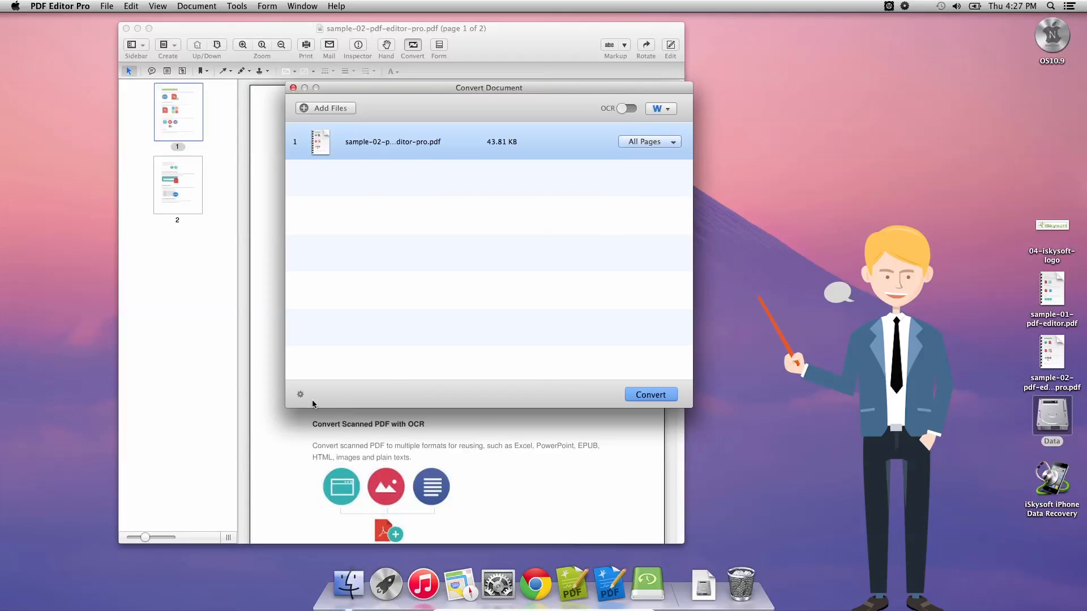
click(299, 394)
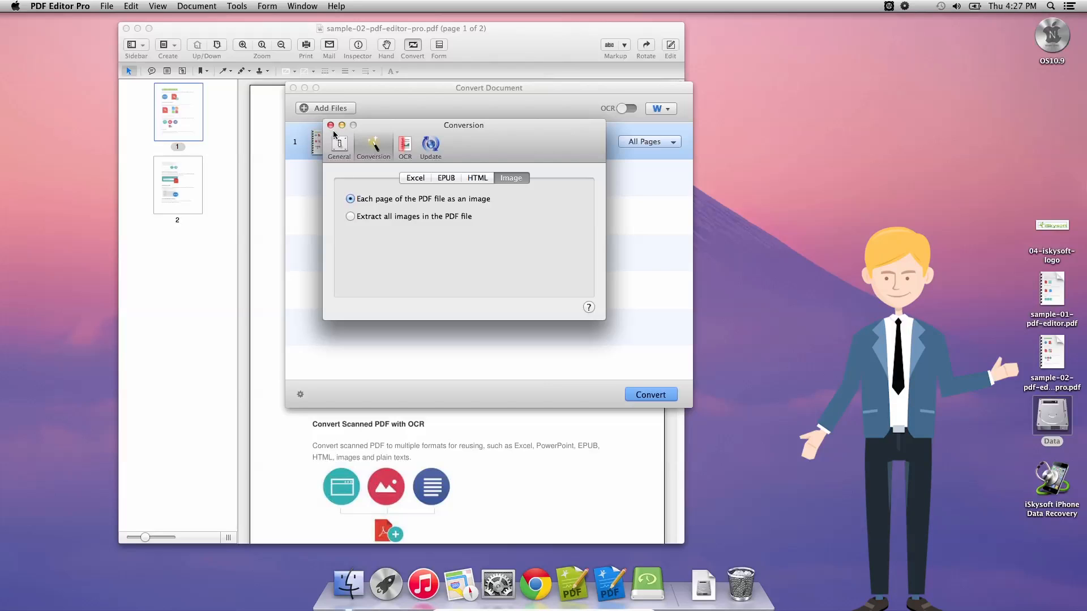
click(330, 125)
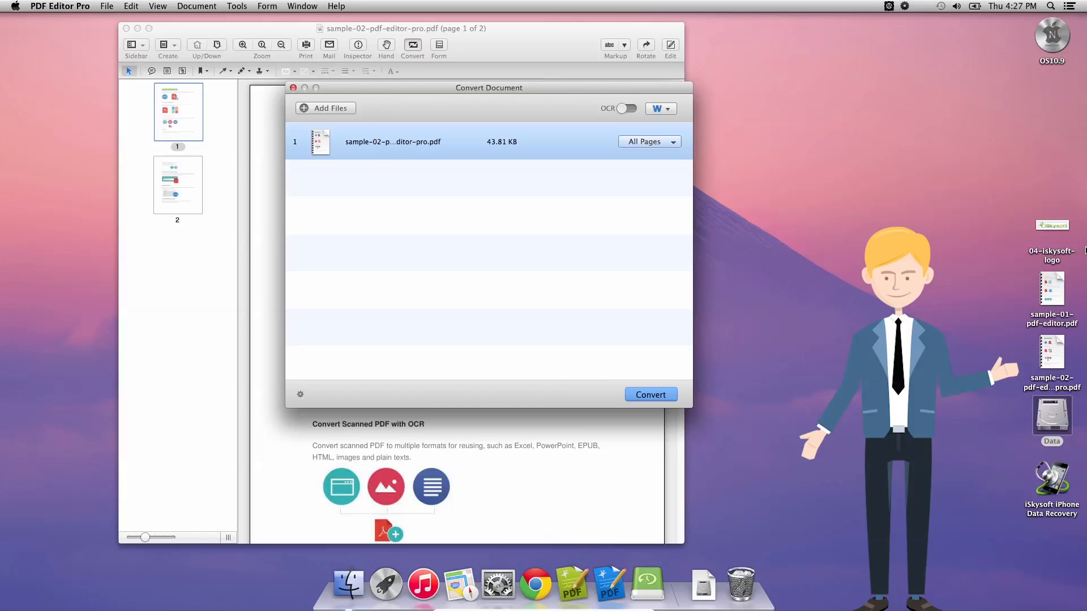
mouse_move(971, 219)
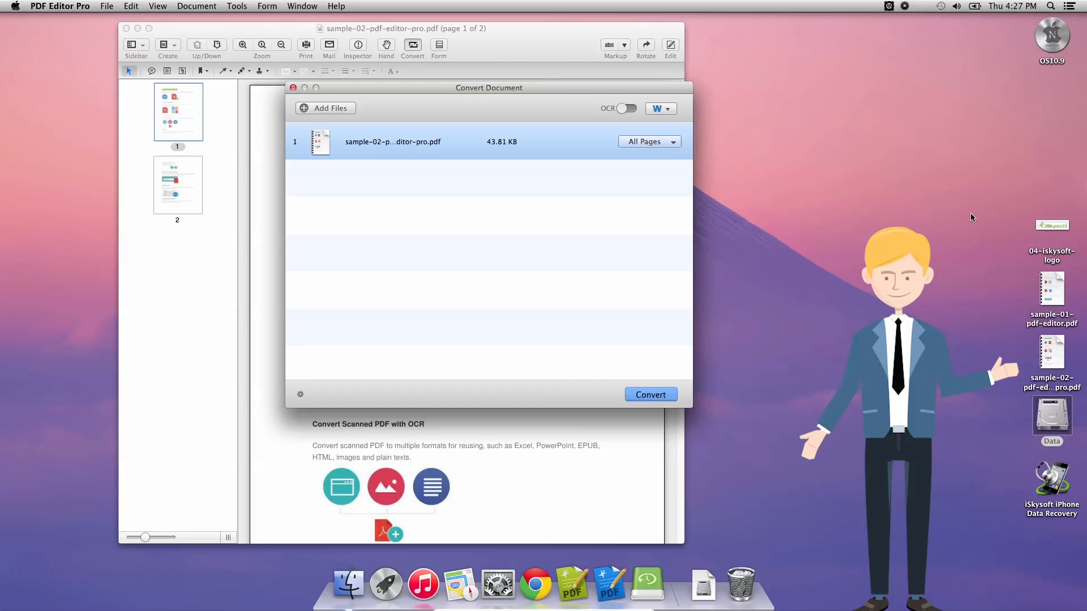
mouse_move(644, 126)
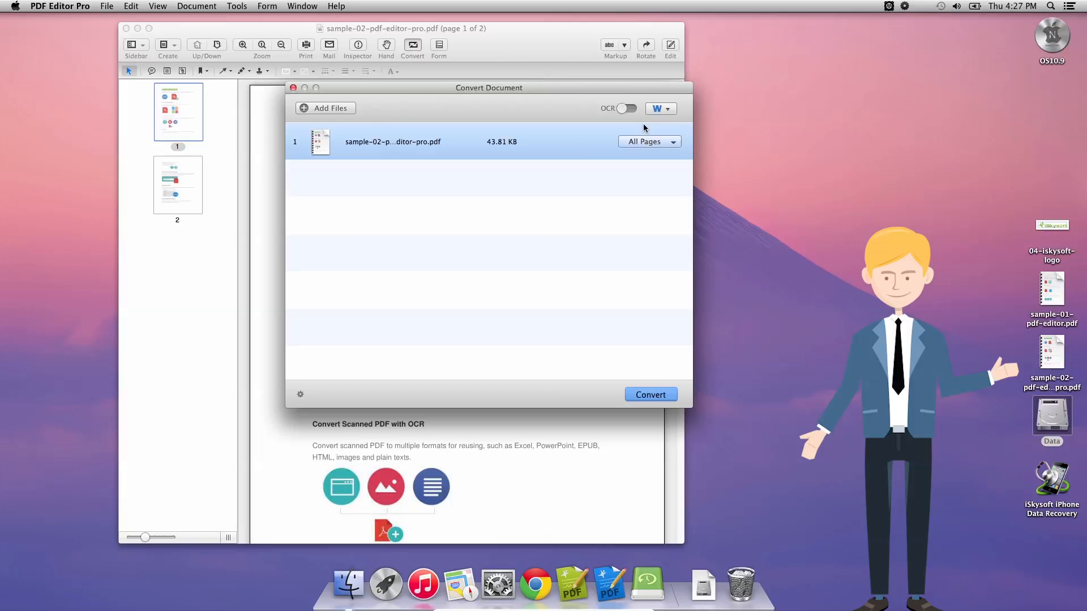
Choose Image > BMP (.bmp) as the output format and run the conversion
click(661, 109)
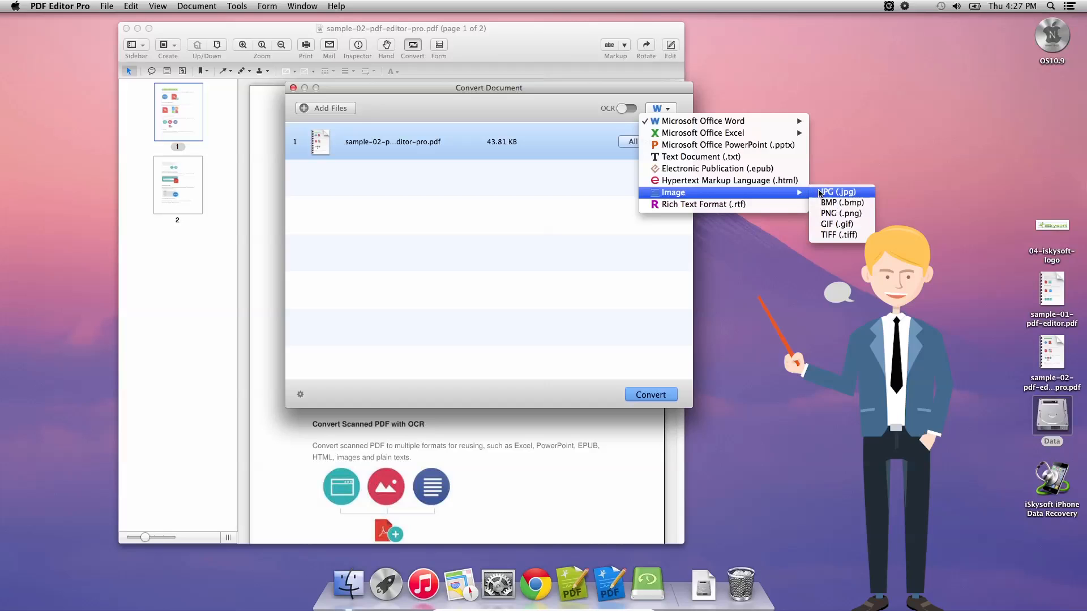
click(839, 191)
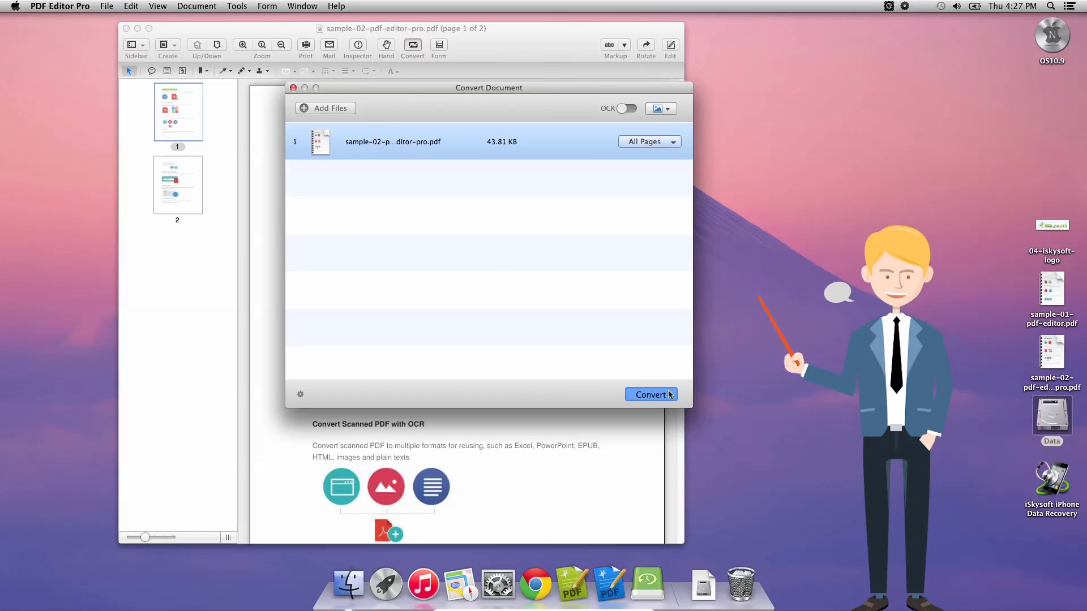
click(651, 394)
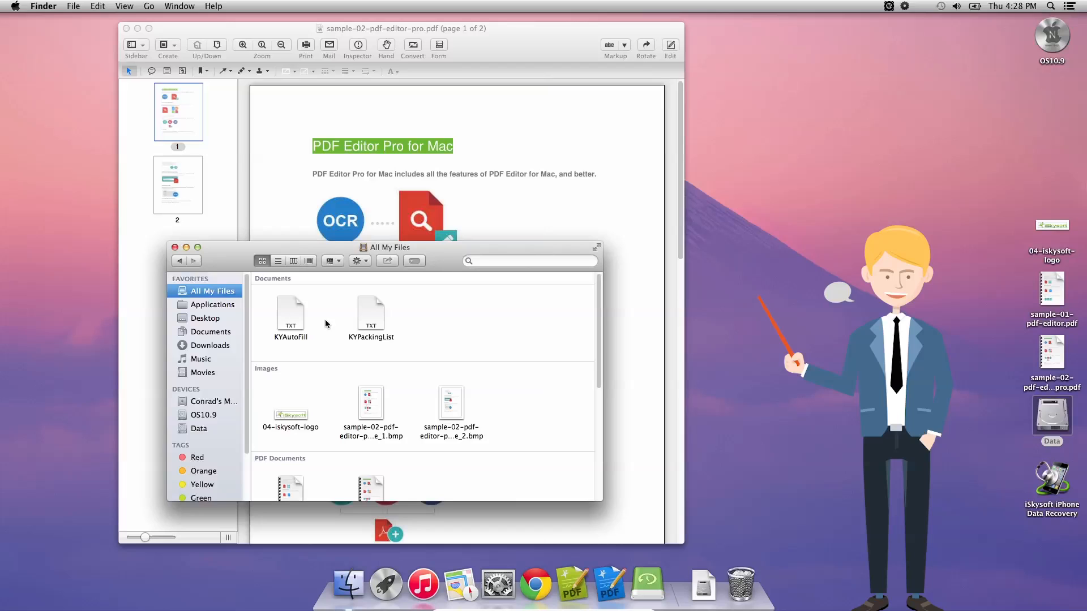
Open sample-02-pdf-editor-pro_page_1.bmp and _page_2.bmp from All My Files in Preview
click(372, 401)
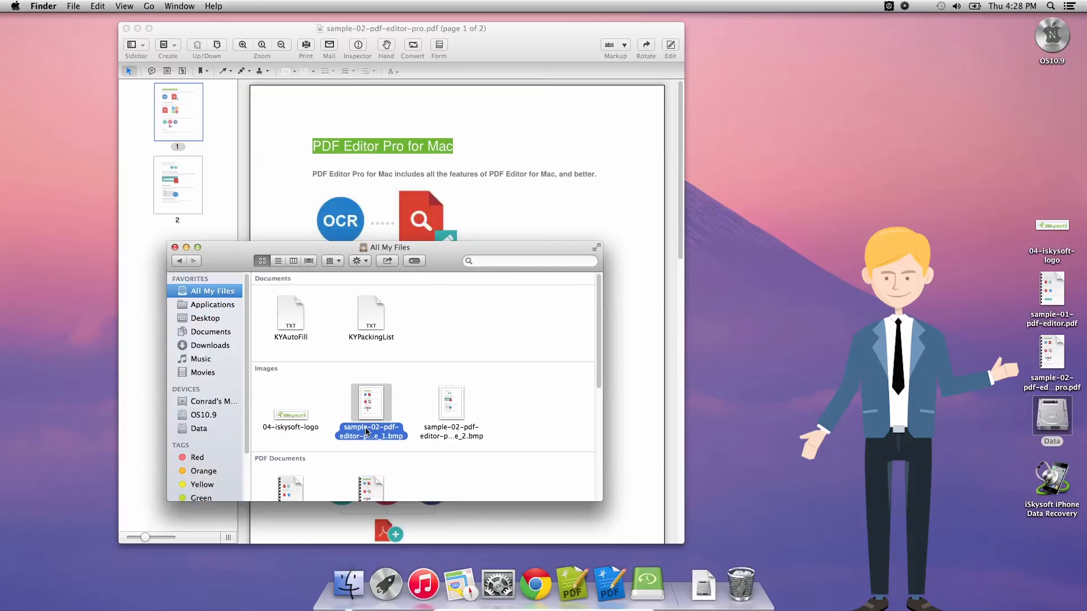
double_click(372, 402)
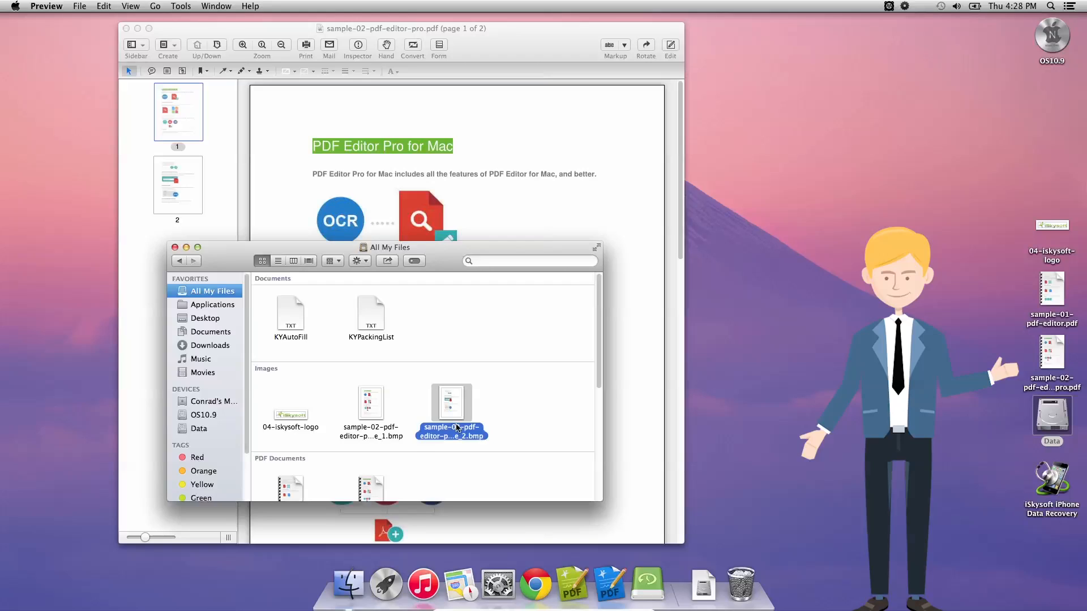
double_click(451, 402)
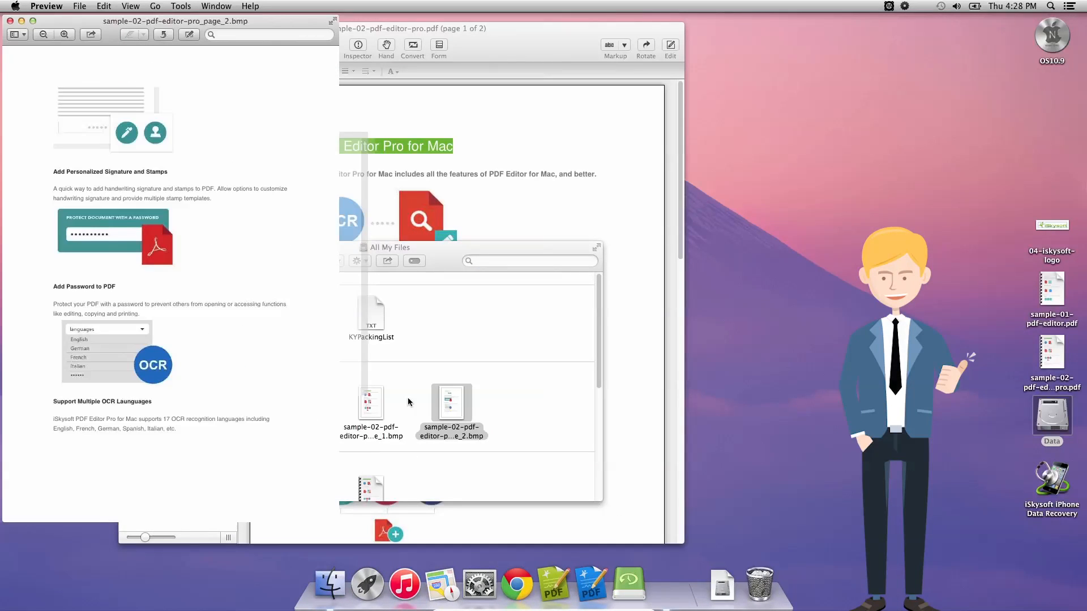